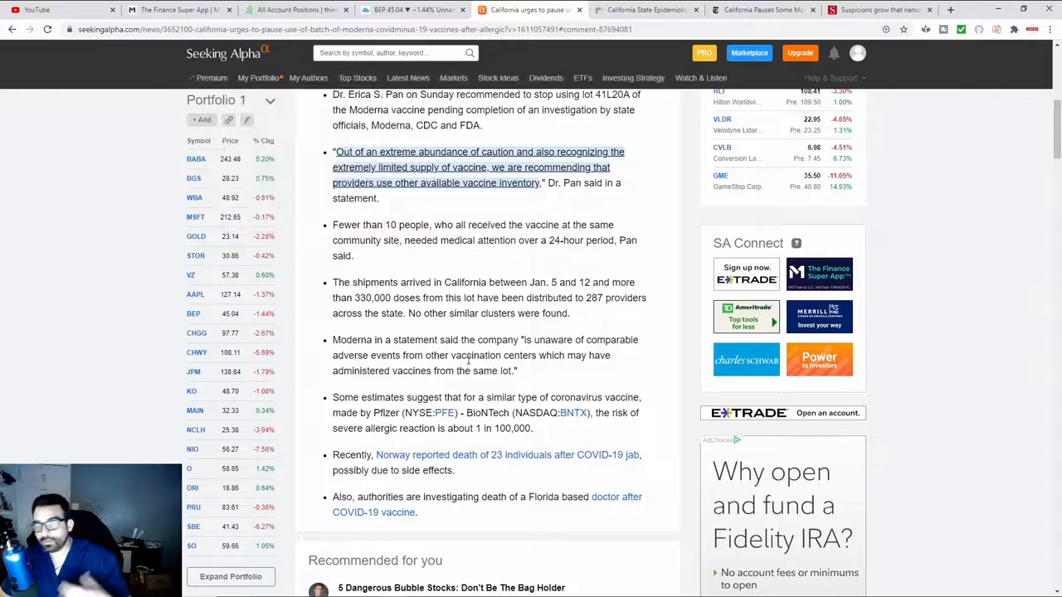
Return to the top of the Seeking Alpha article, then switch to the CDPH press release tab
{"action": "scroll", "scroll_direction": "up", "scroll_amount": 3}
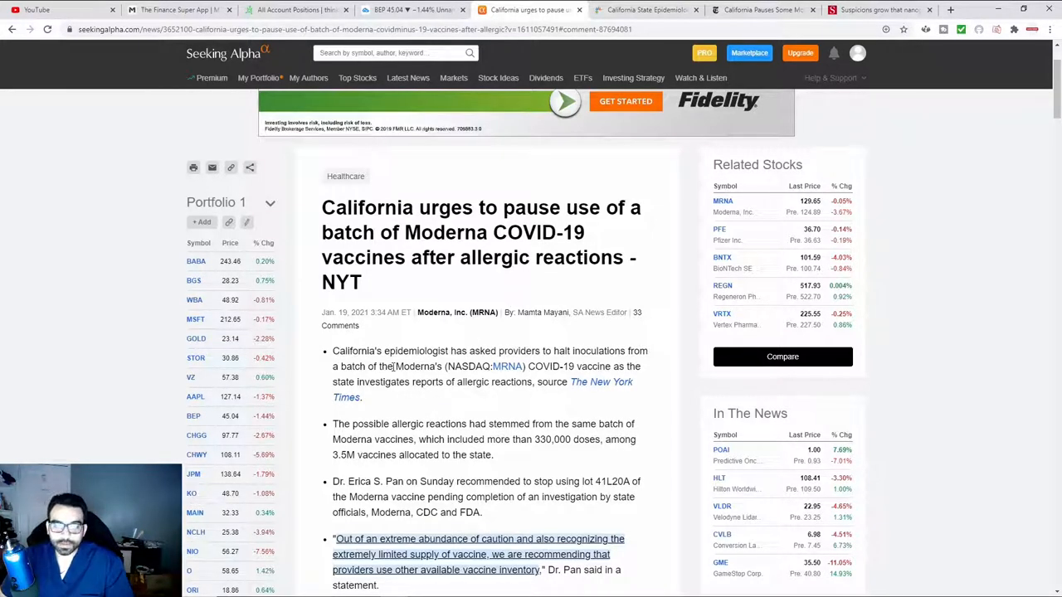
{"action": "left_click", "coordinate": [631, 10]}
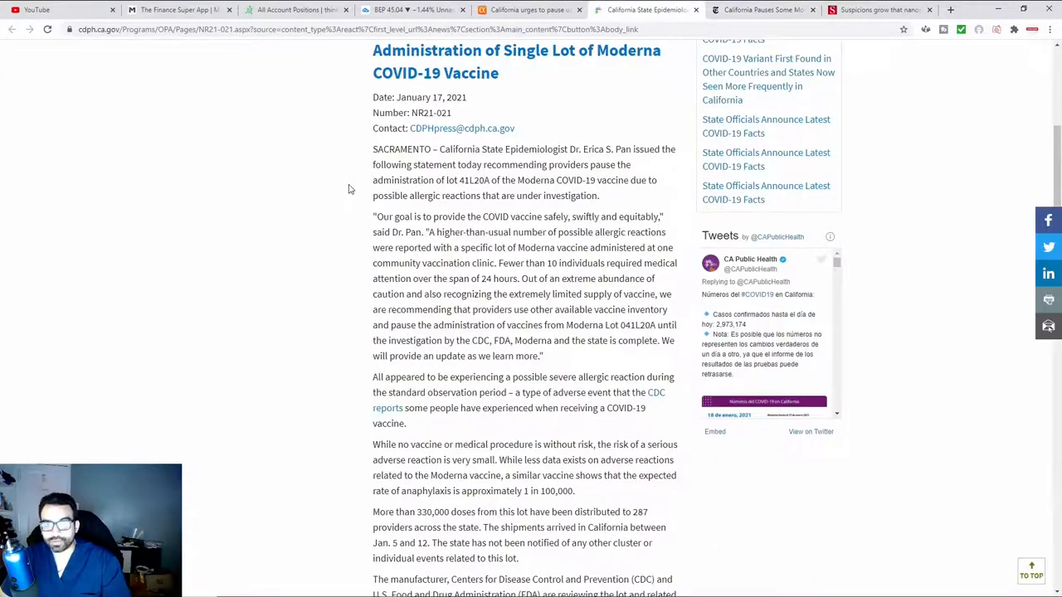
{"action": "scroll", "scroll_direction": "up", "scroll_amount": 3}
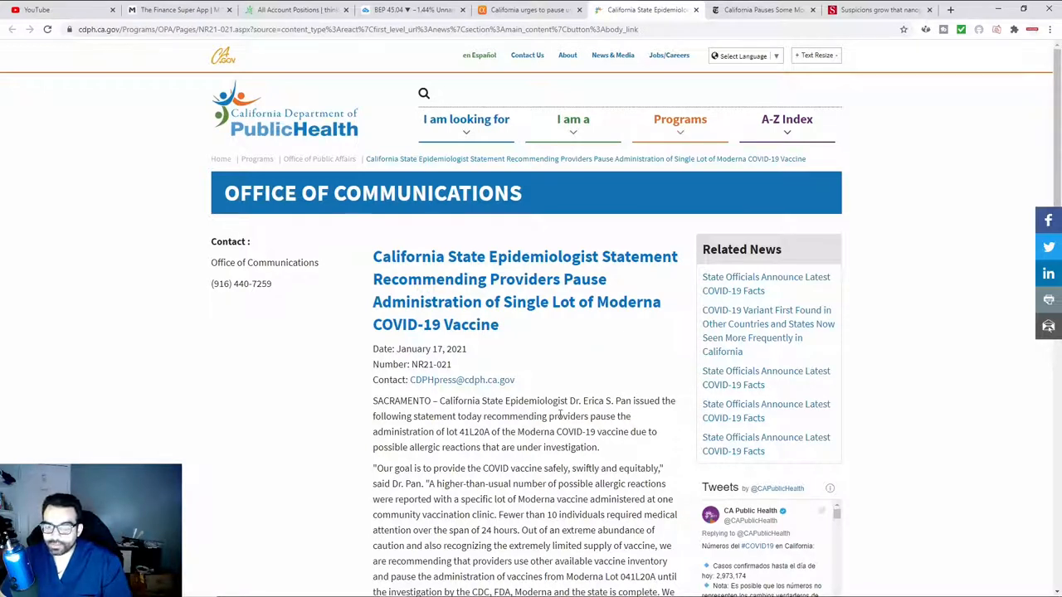
{"action": "scroll", "scroll_direction": "down", "scroll_amount": 3}
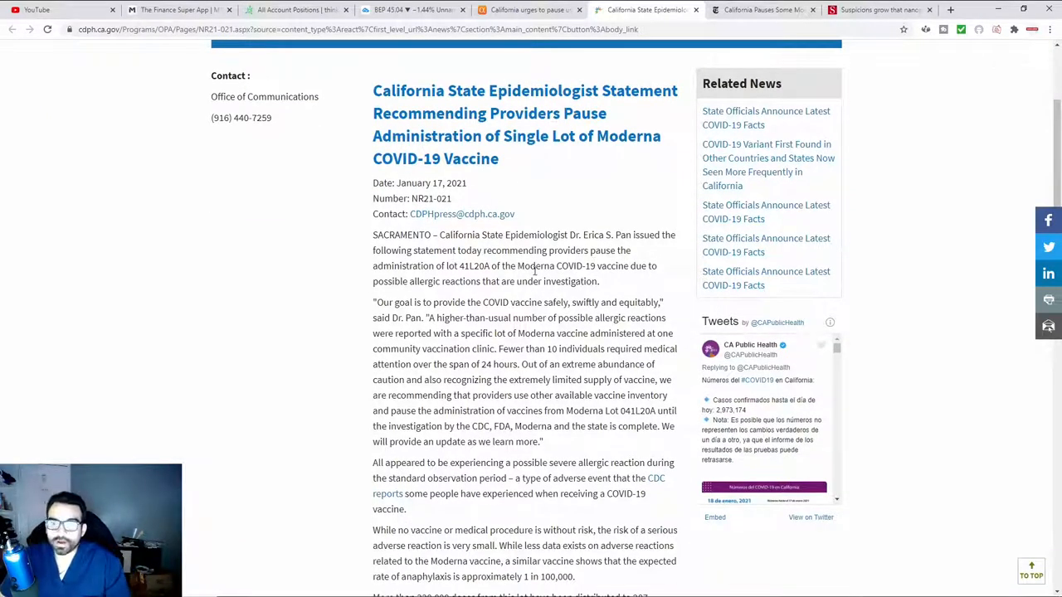
{"action": "mouse_move", "coordinate": [412, 292]}
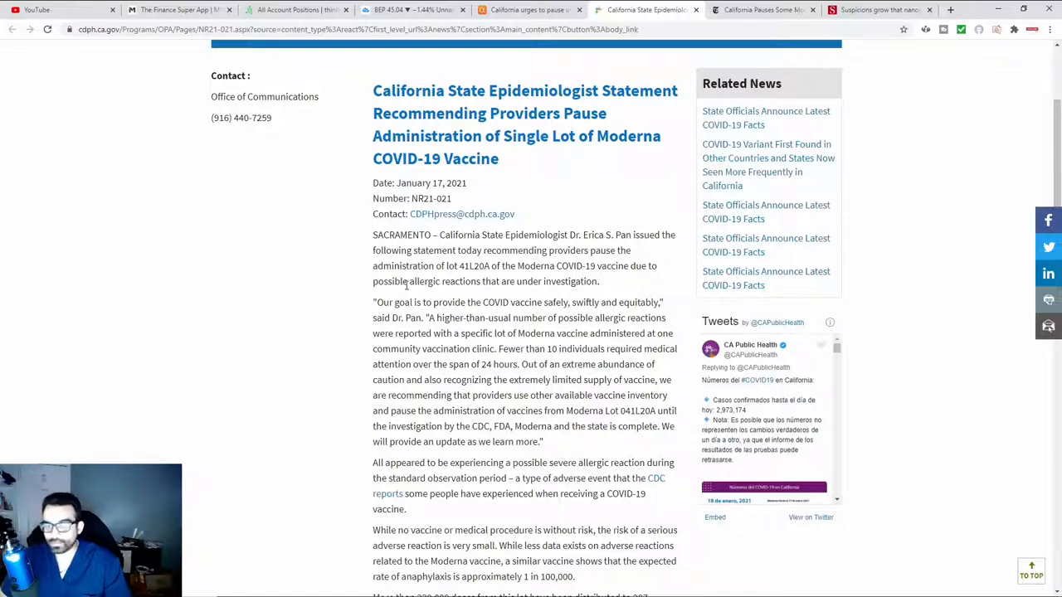
{"action": "scroll", "scroll_direction": "down", "scroll_amount": 3}
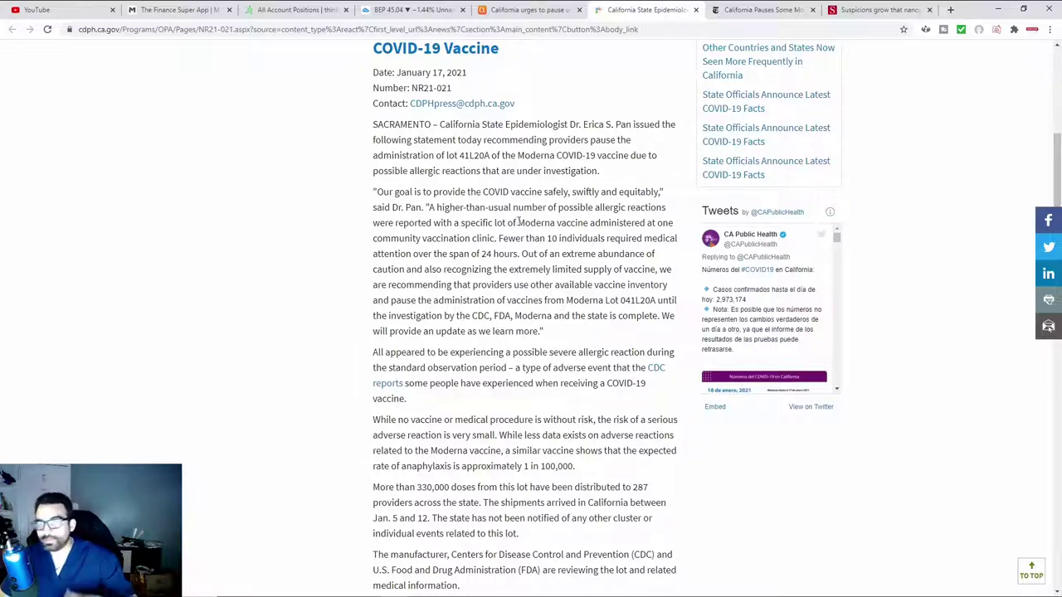
{"action": "mouse_move", "coordinate": [506, 240]}
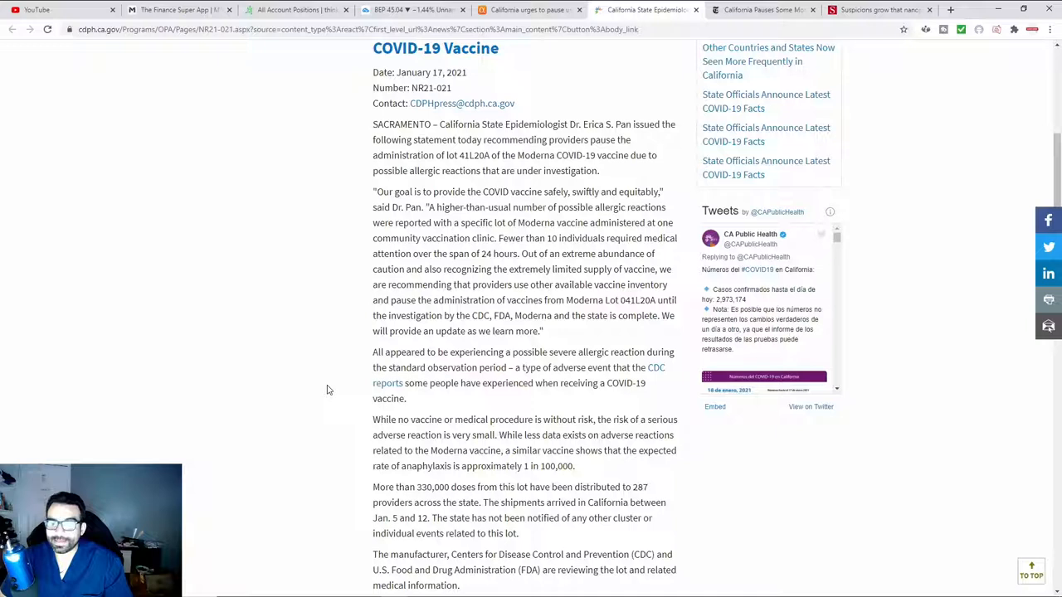
{"action": "mouse_move", "coordinate": [325, 400]}
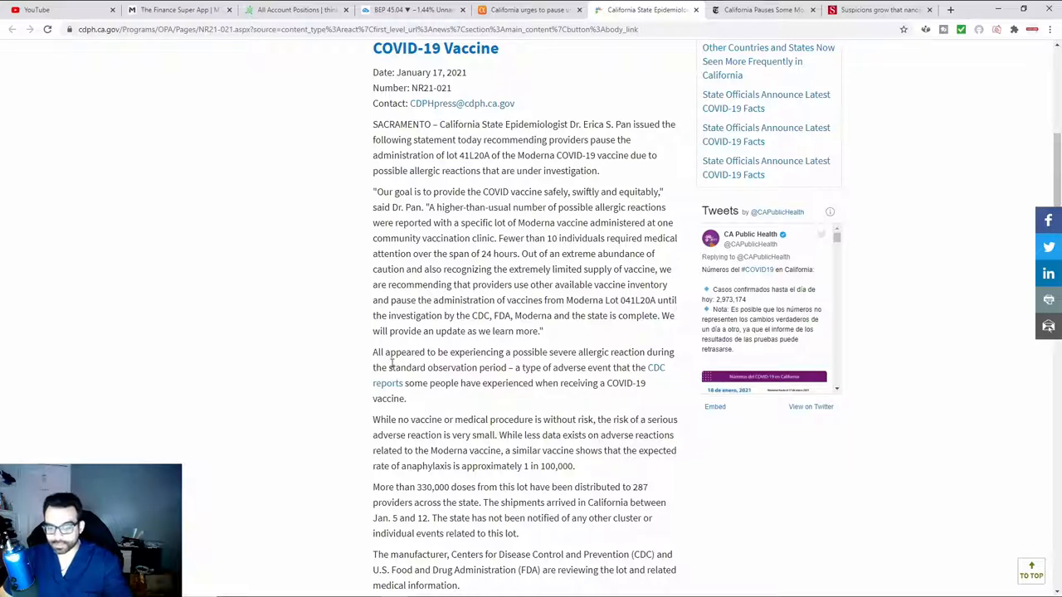
{"action": "left_click_drag", "start_coordinate": [379, 352], "coordinate": [505, 352]}
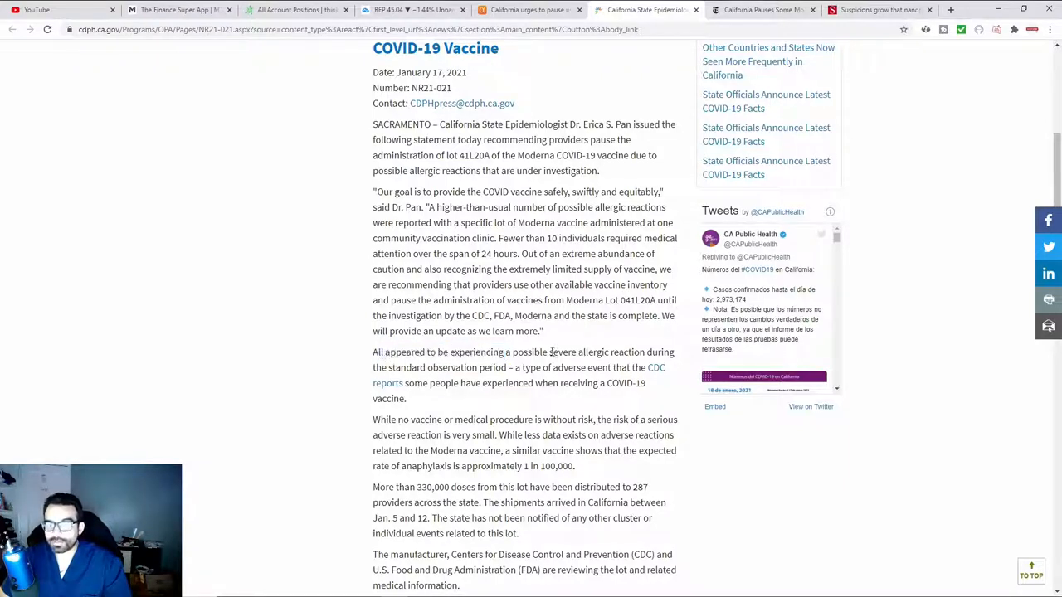
Highlight 'severe allergic' in the paragraph beginning 'All appeared to be experiencing'
{"action": "double_click", "coordinate": [567, 352]}
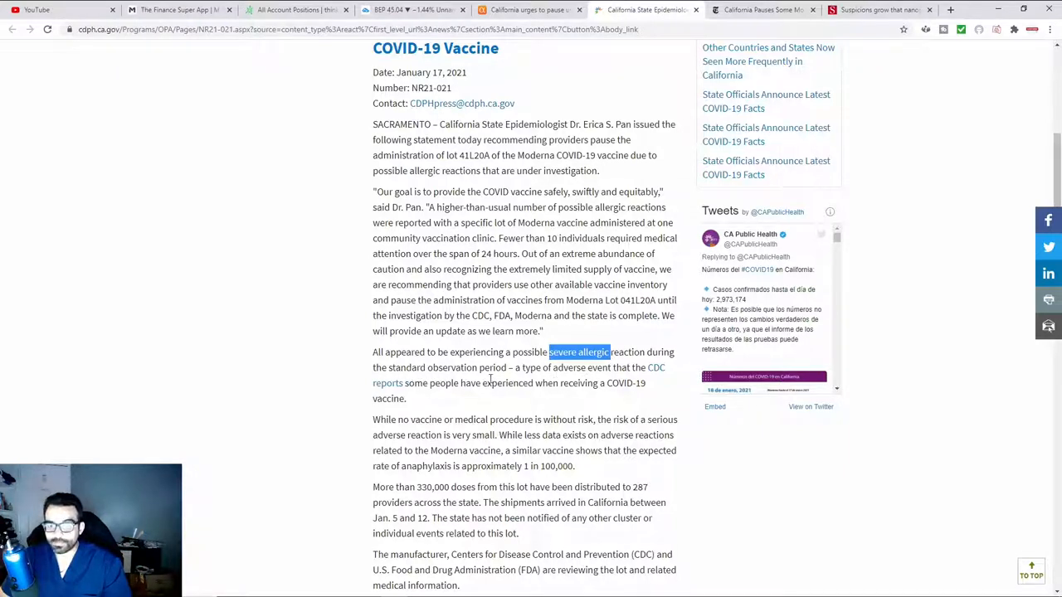
{"action": "mouse_move", "coordinate": [605, 385]}
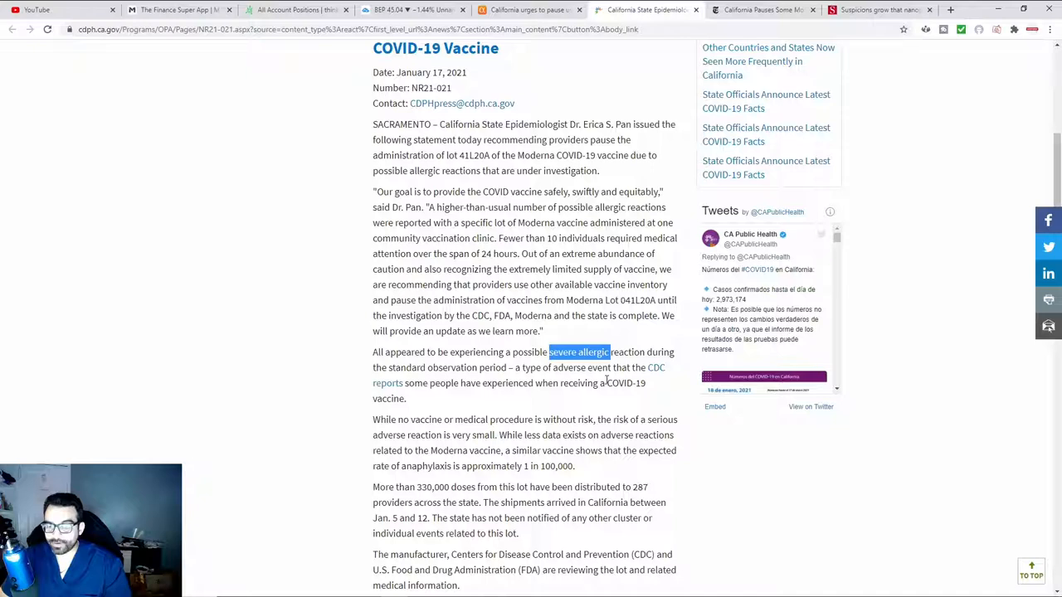
{"action": "mouse_move", "coordinate": [628, 369]}
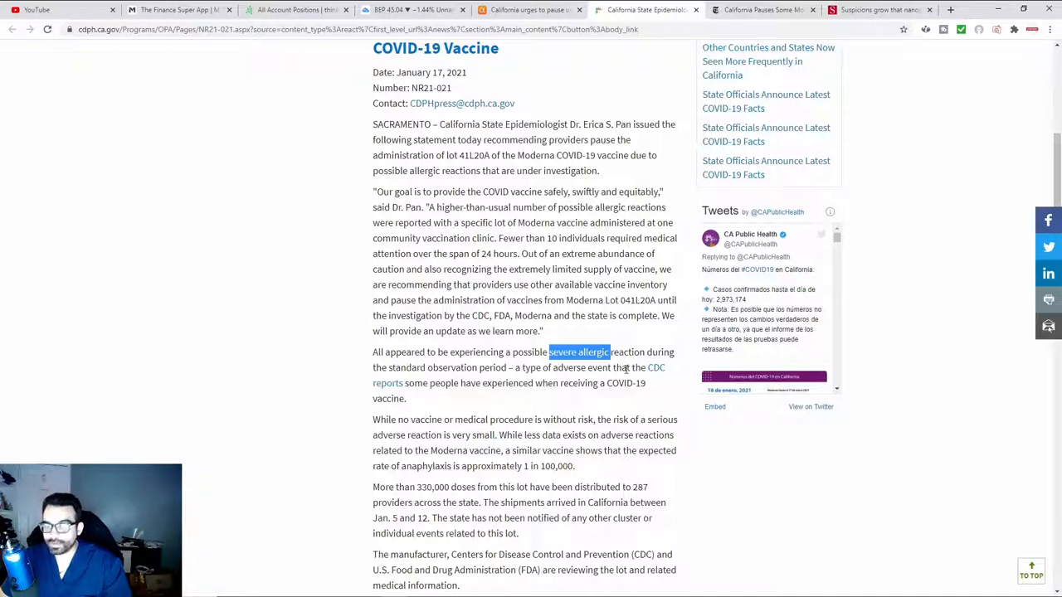
{"action": "mouse_move", "coordinate": [435, 382]}
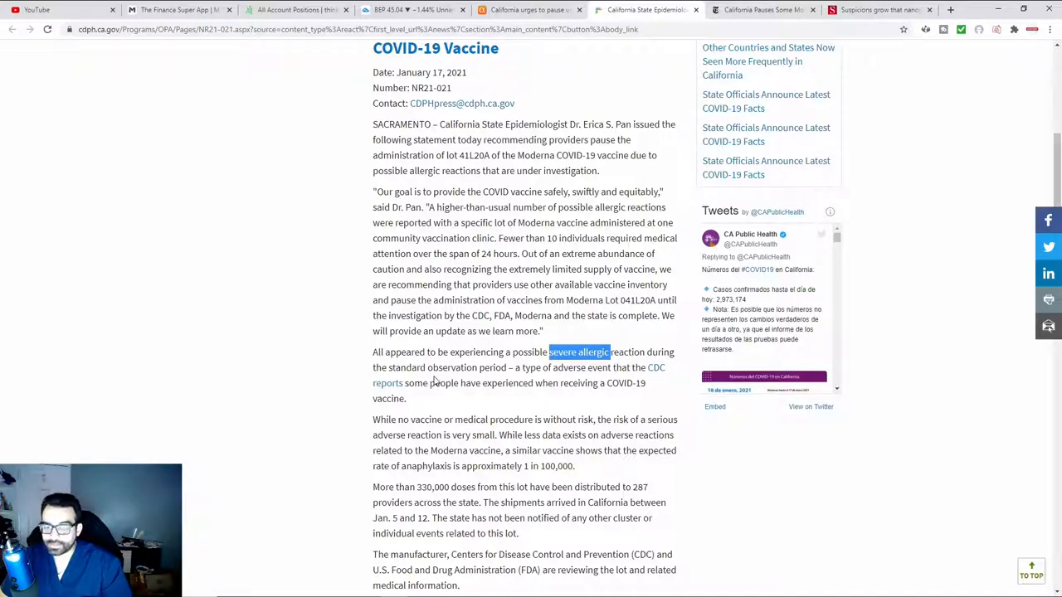
{"action": "mouse_move", "coordinate": [528, 392]}
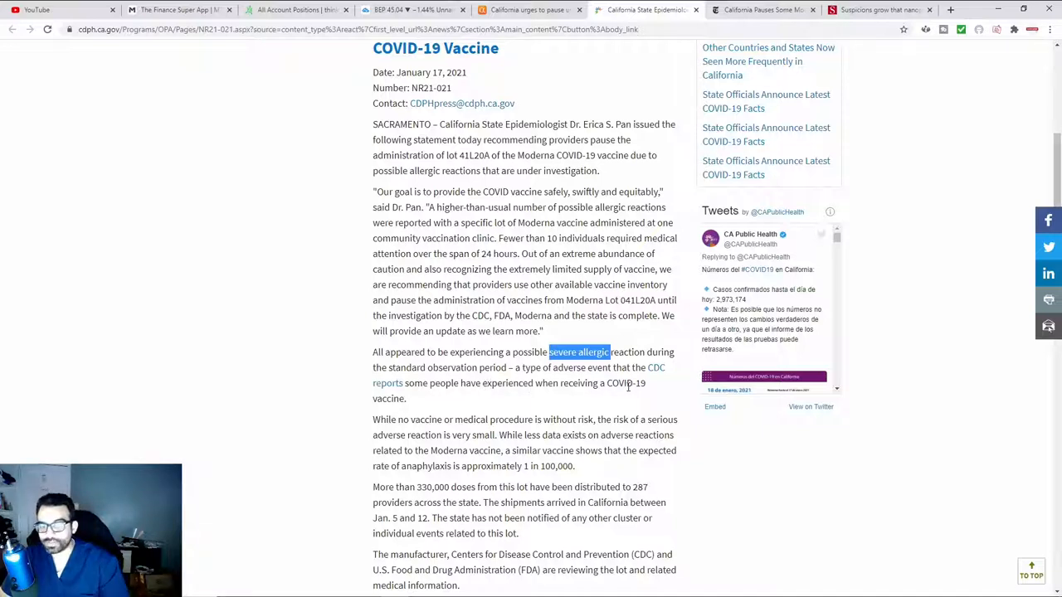
{"action": "mouse_move", "coordinate": [547, 375]}
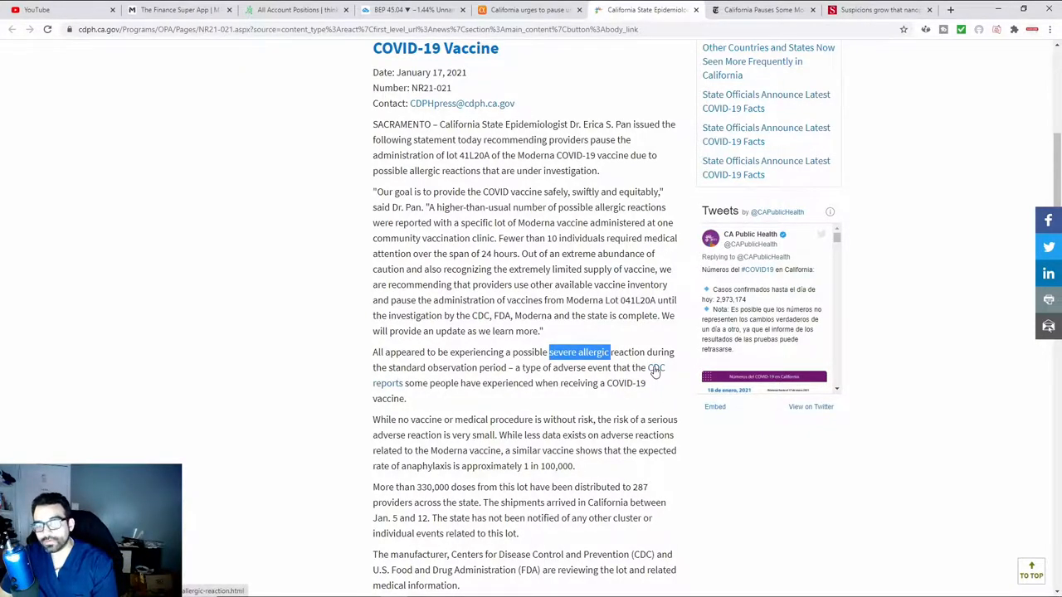
On the CDC Allergic Reactions page, highlight the 'must go to the hospital' anaphylaxis text, then return to the CDPH release
{"action": "left_click", "coordinate": [654, 367]}
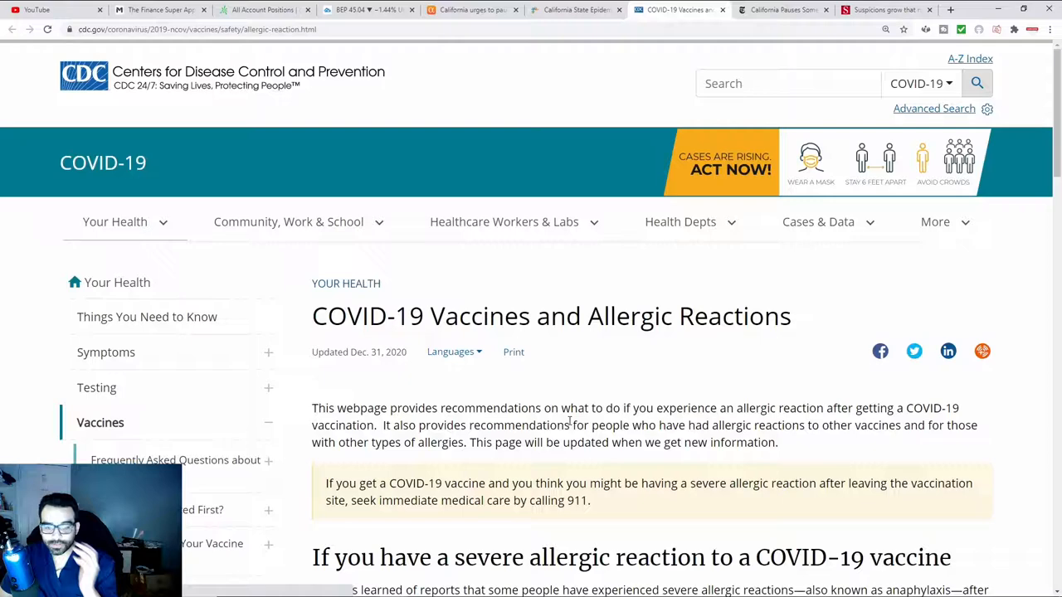
{"action": "scroll", "scroll_direction": "down", "scroll_amount": 3}
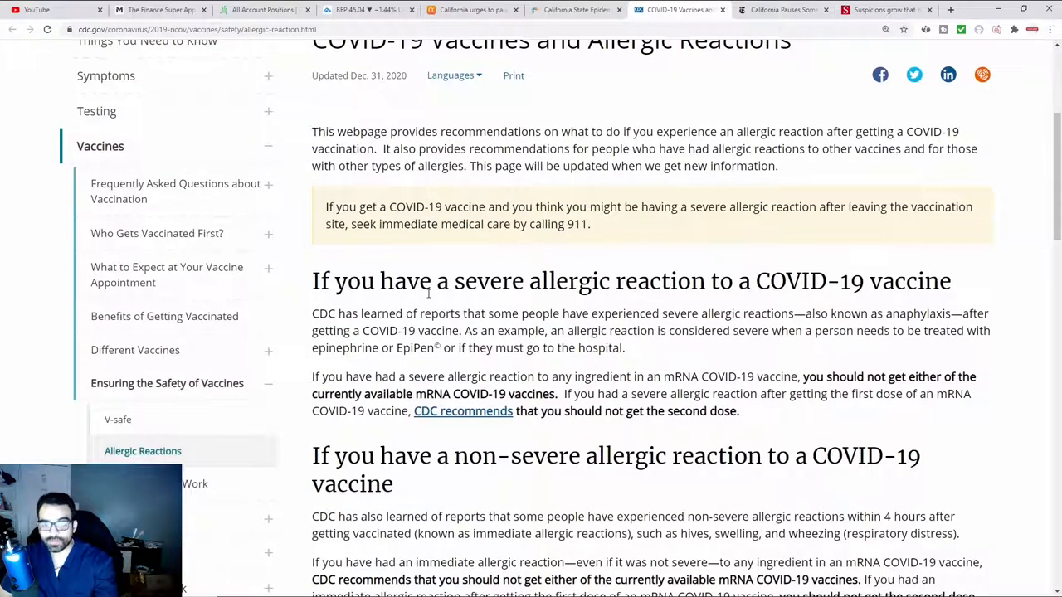
{"action": "mouse_move", "coordinate": [657, 323]}
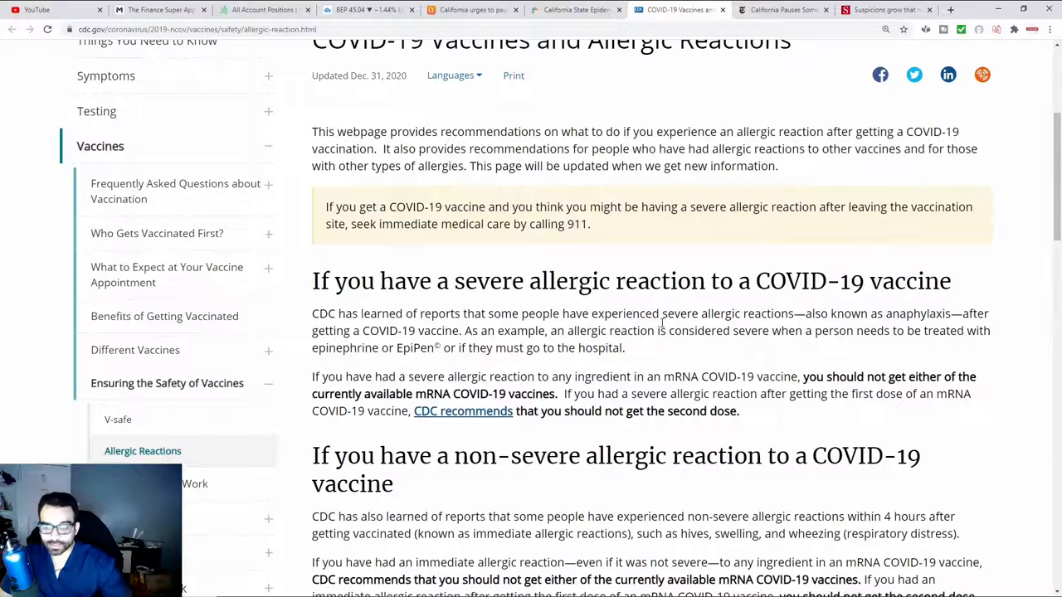
{"action": "scroll", "scroll_direction": "down", "scroll_amount": 3}
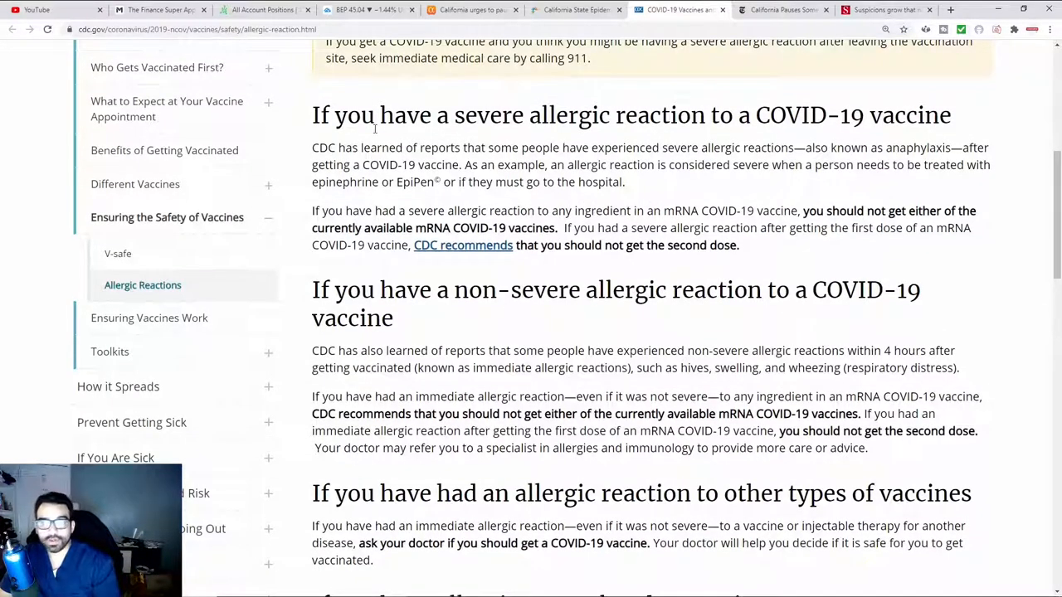
{"action": "mouse_move", "coordinate": [448, 249]}
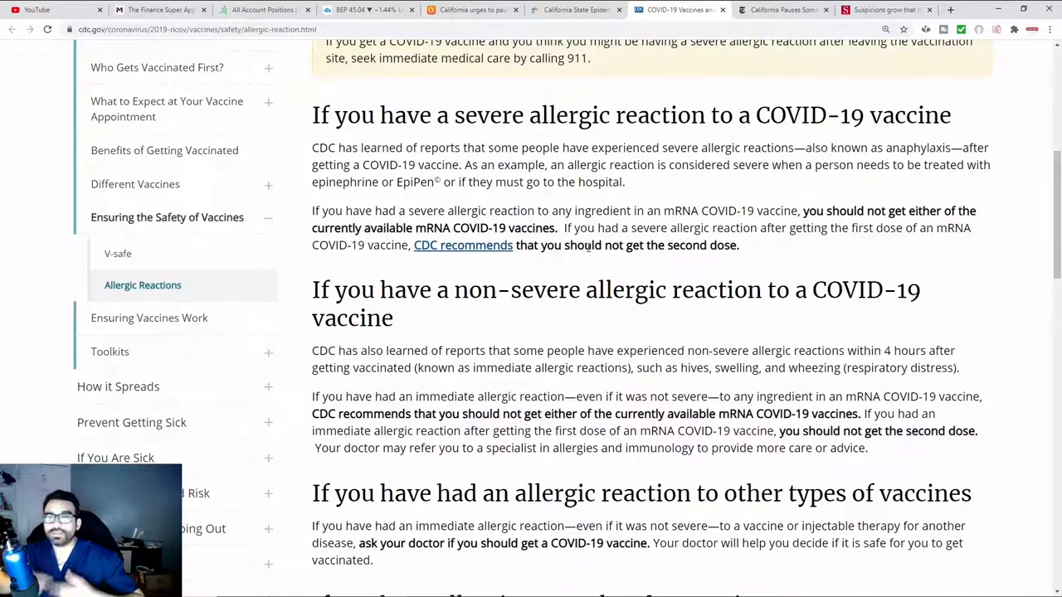
{"action": "left_click_drag", "start_coordinate": [810, 148], "coordinate": [900, 147]}
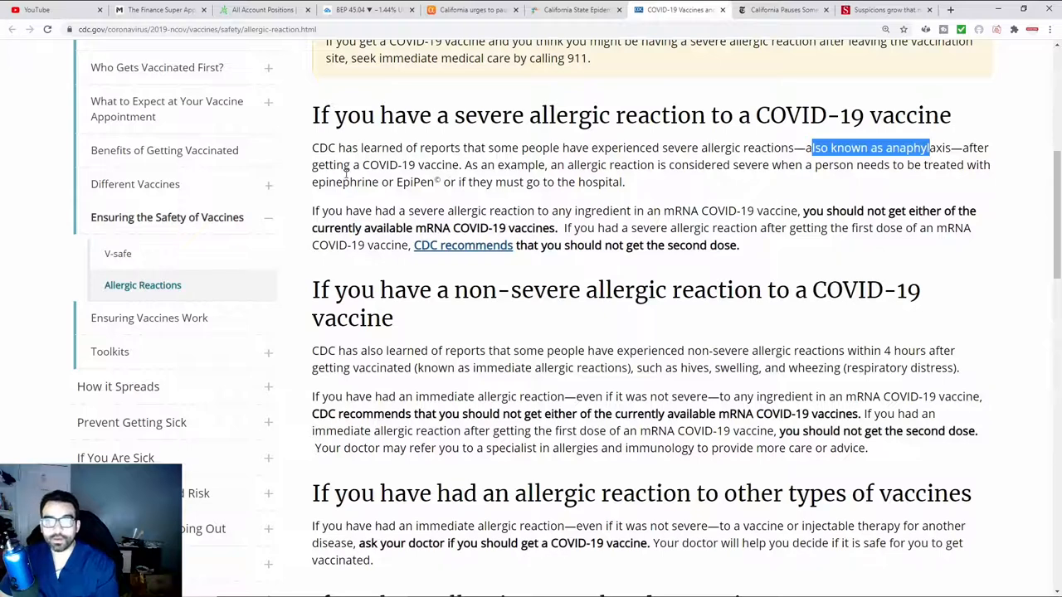
{"action": "mouse_move", "coordinate": [674, 199]}
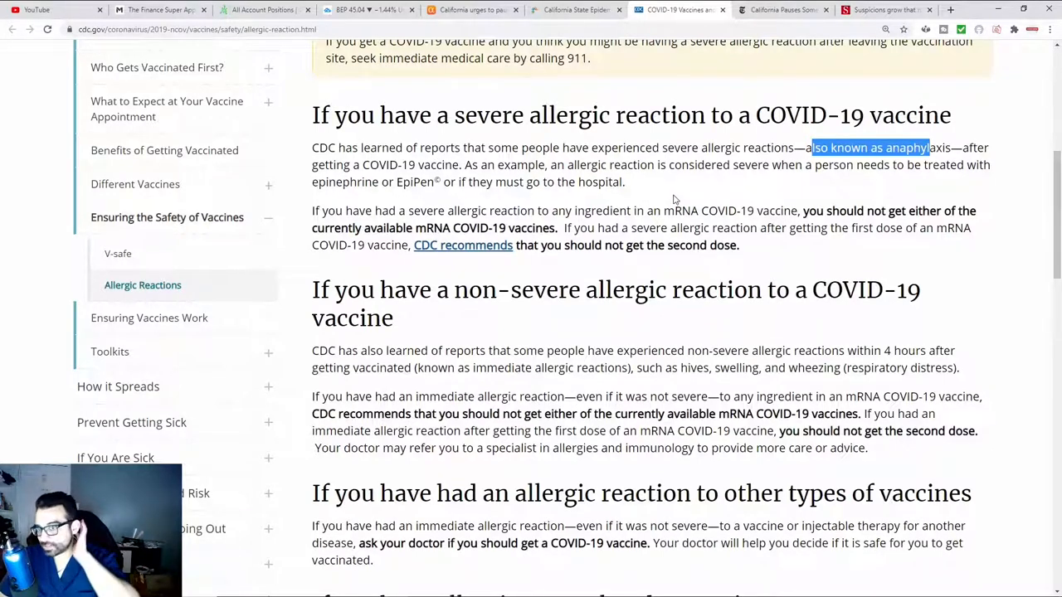
{"action": "mouse_move", "coordinate": [701, 170]}
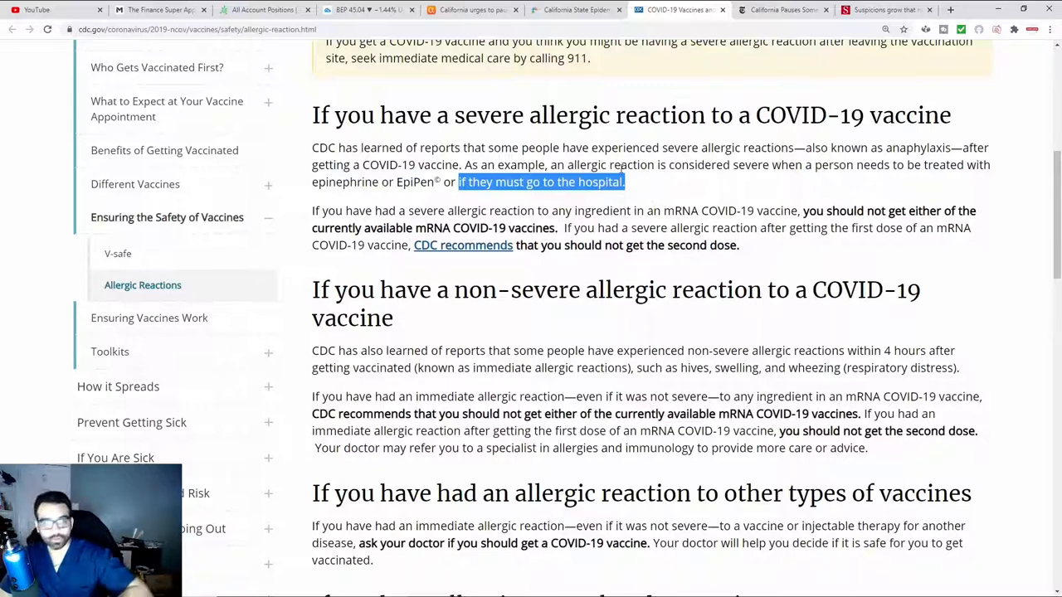
{"action": "left_click", "coordinate": [575, 10]}
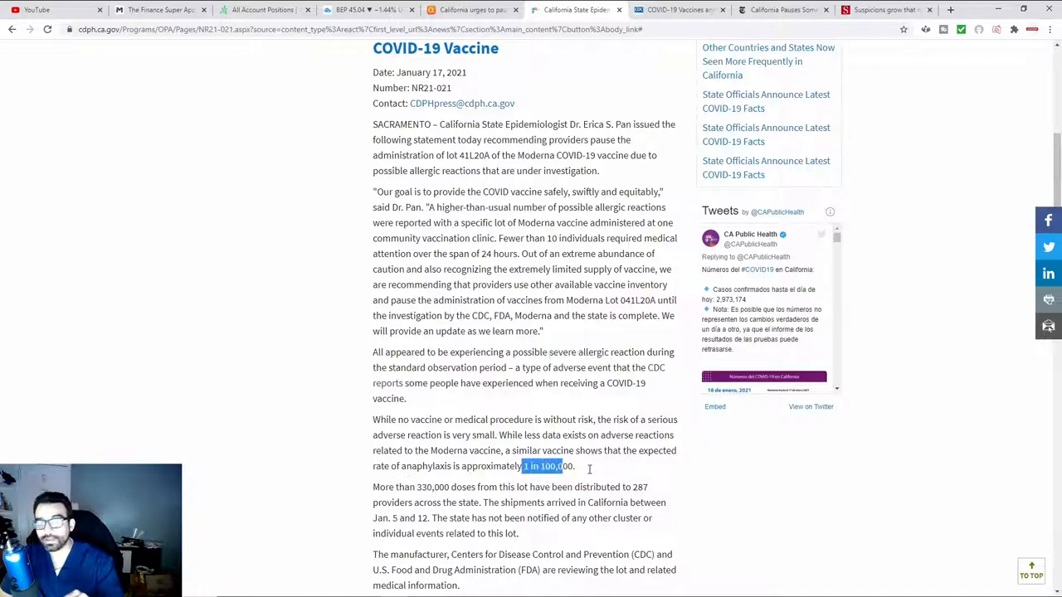
Clear the highlighted rate on the CDPH release, then switch to the Science article on nanoparticle reactions
{"action": "left_click", "coordinate": [627, 475]}
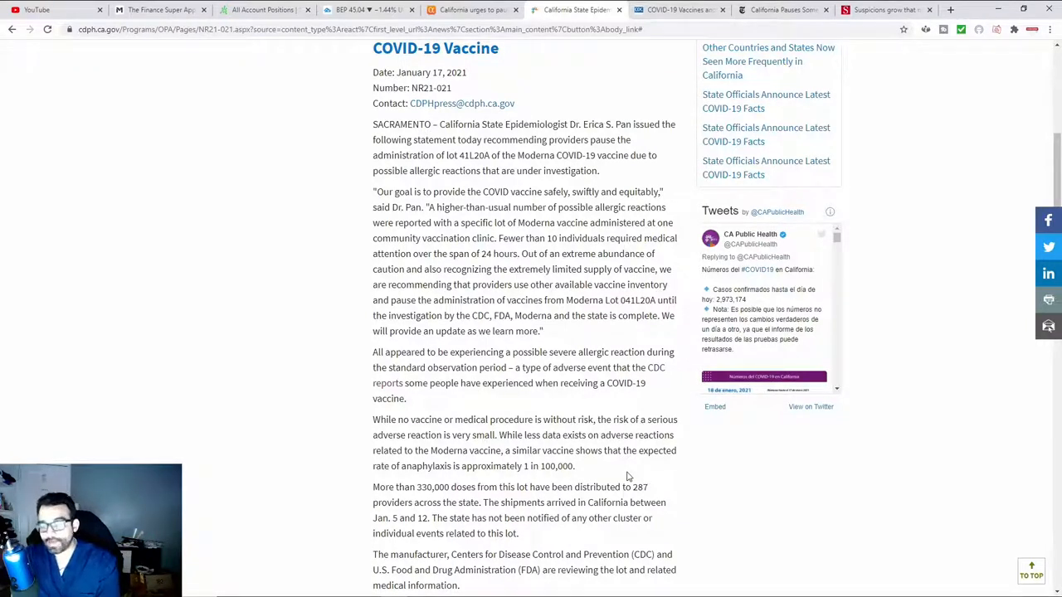
{"action": "mouse_move", "coordinate": [749, 339]}
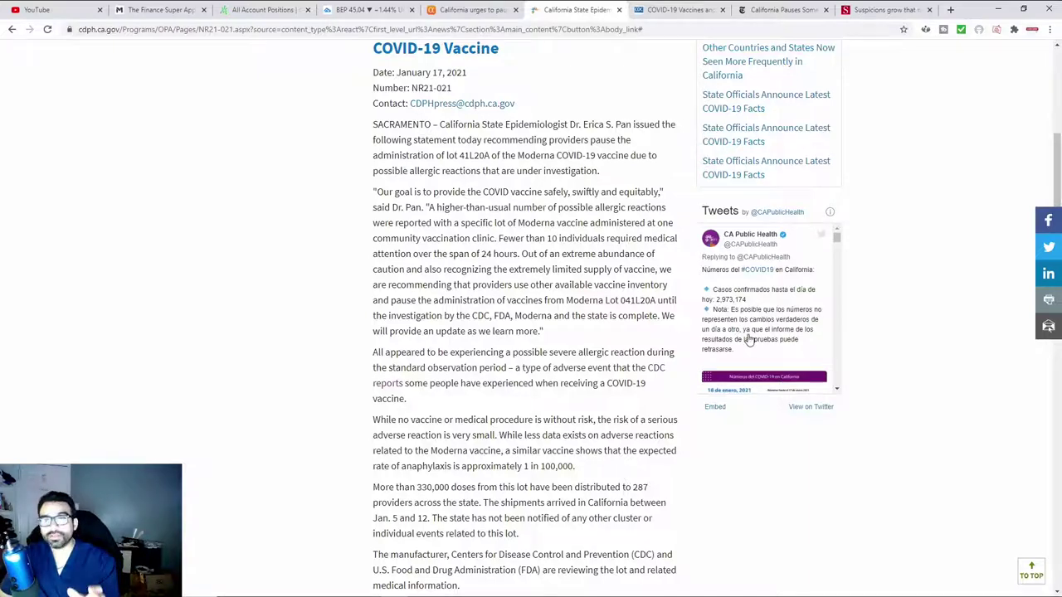
{"action": "left_click", "coordinate": [887, 10]}
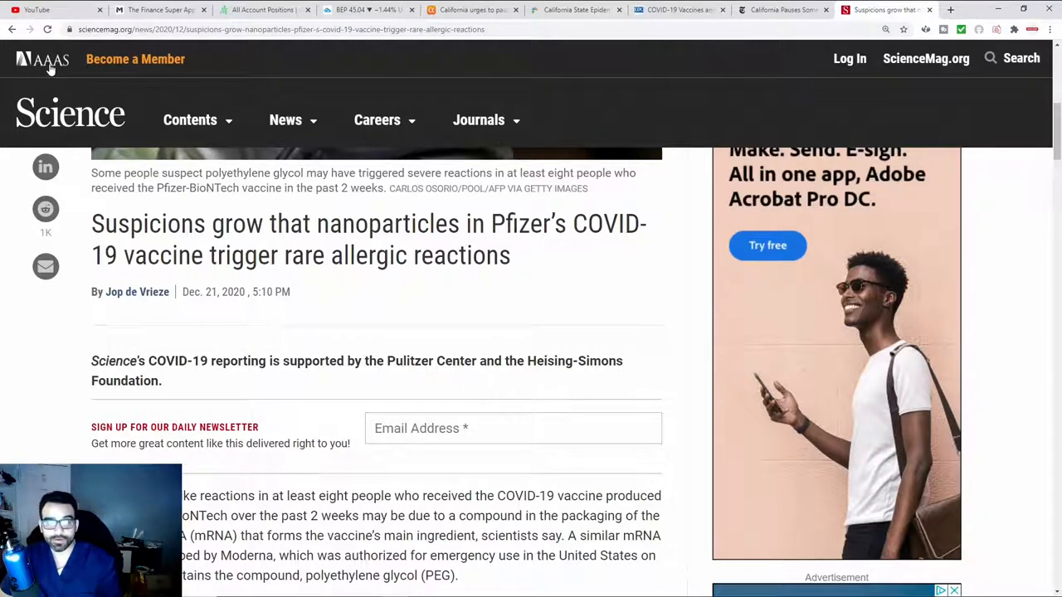
{"action": "mouse_move", "coordinate": [52, 63]}
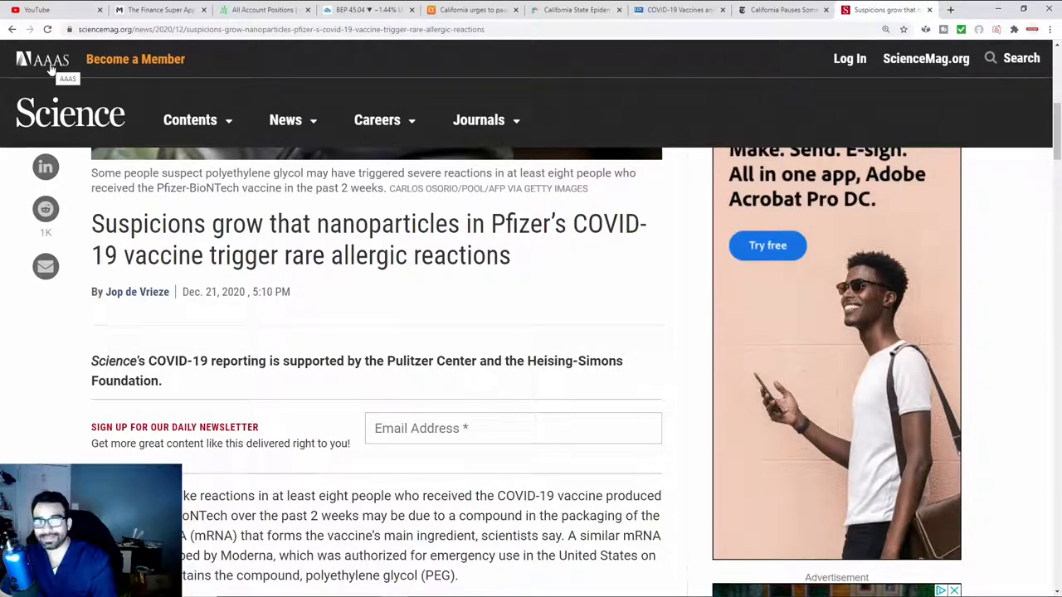
Highlight 'anti-PEG antibodies' in the NIAID sentence and continue to the anaphylactic-reactions paragraph
{"action": "scroll", "scroll_direction": "down", "scroll_amount": 3}
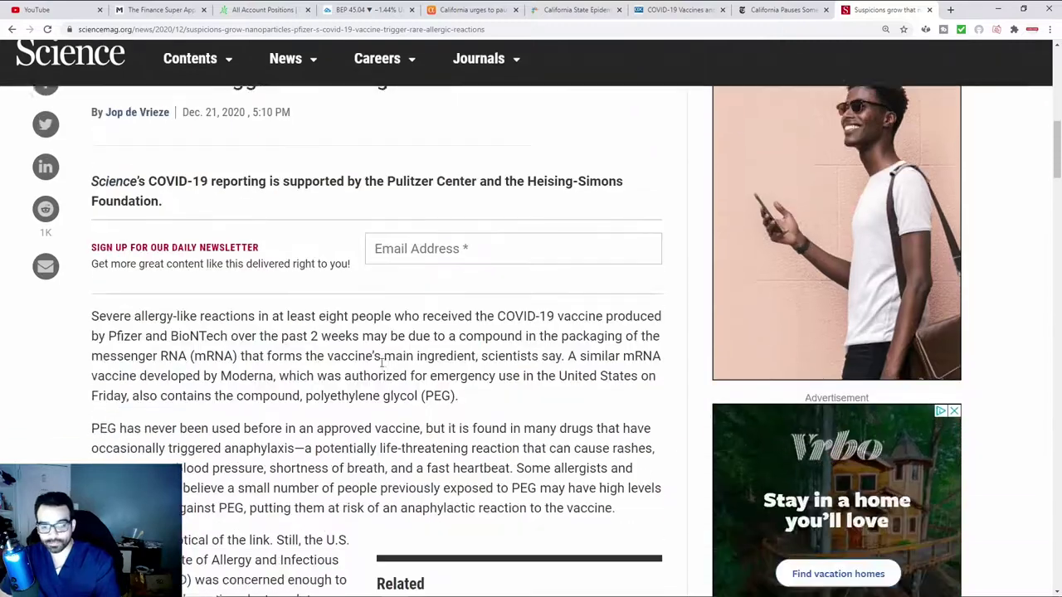
{"action": "scroll", "scroll_direction": "down", "scroll_amount": 3}
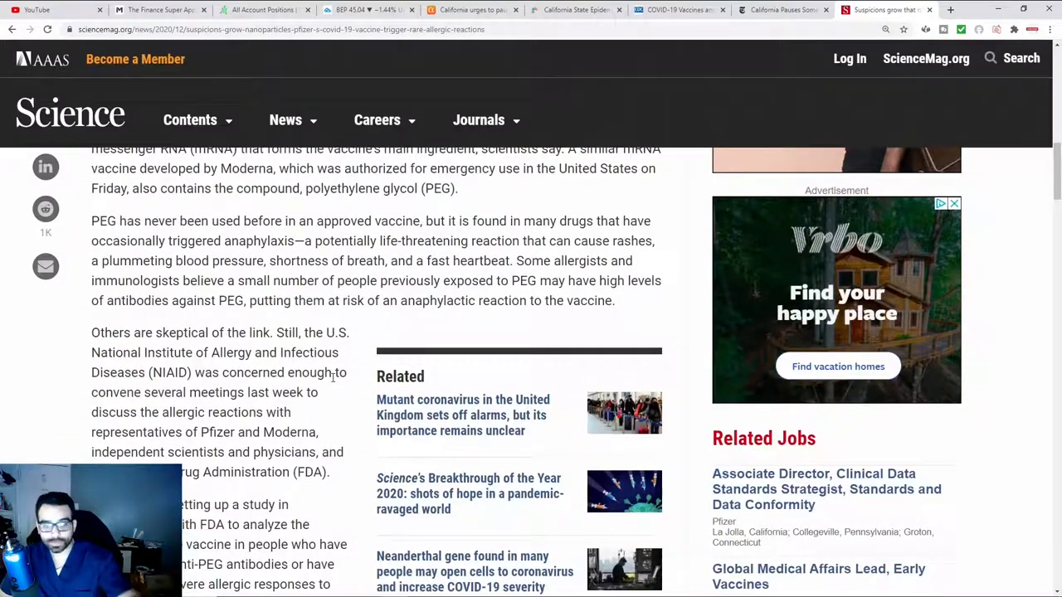
{"action": "scroll", "scroll_direction": "down", "scroll_amount": 3}
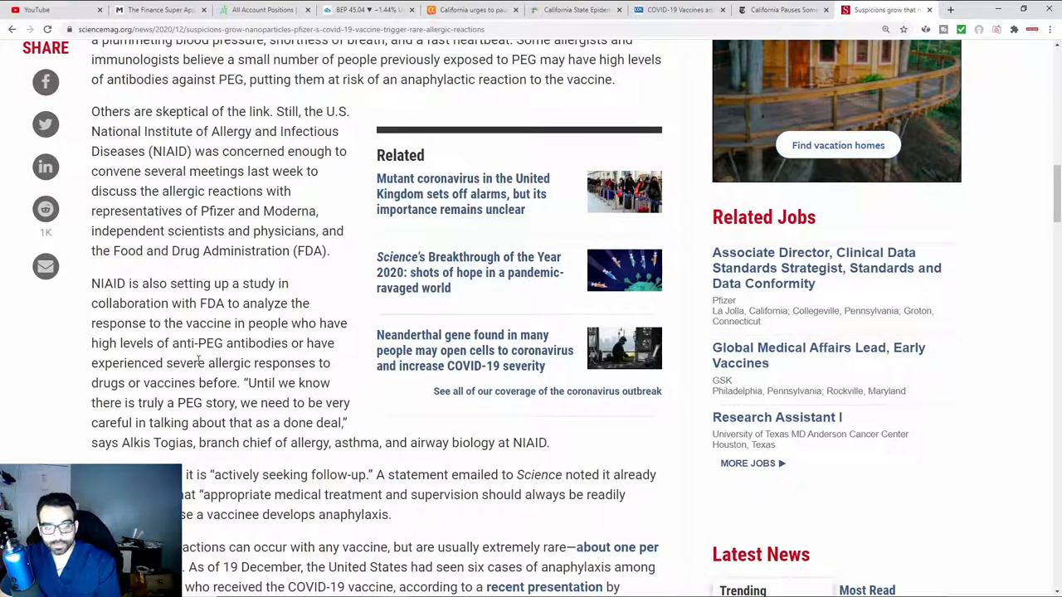
{"action": "left_click_drag", "start_coordinate": [180, 342], "coordinate": [259, 342]}
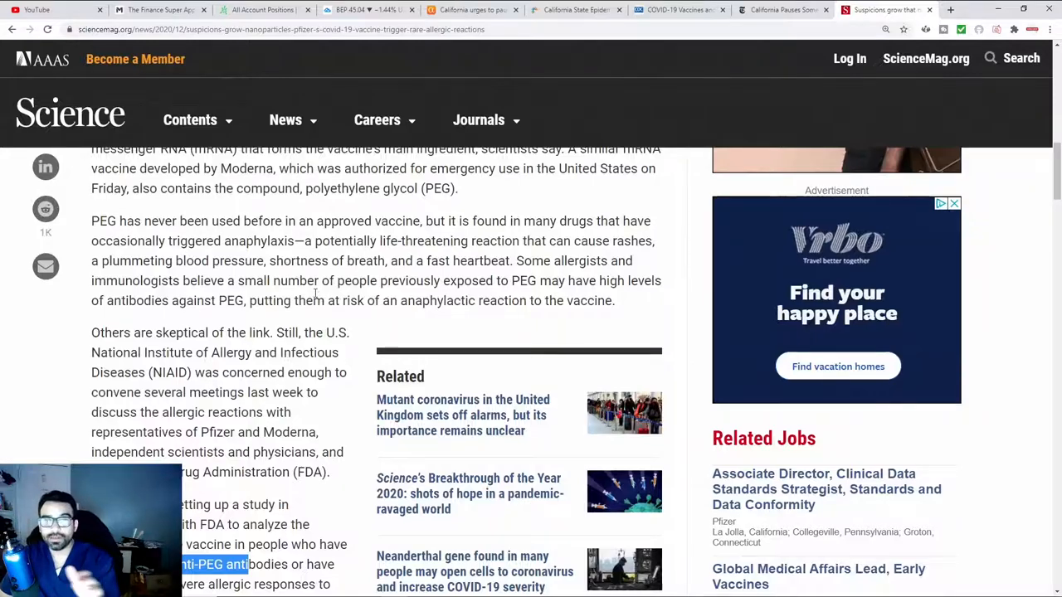
{"action": "scroll", "scroll_direction": "down", "scroll_amount": 3}
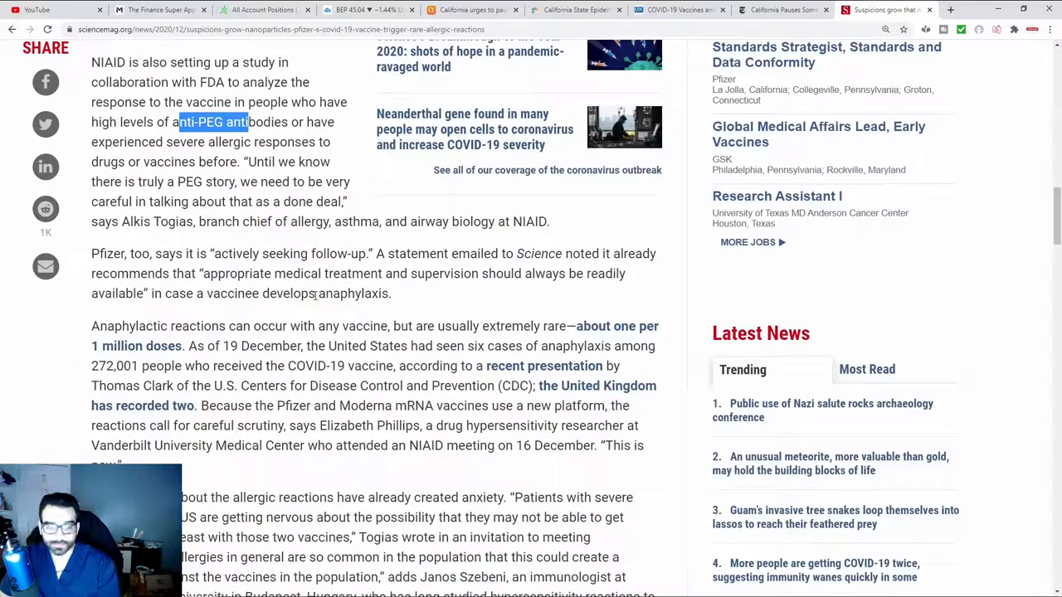
{"action": "mouse_move", "coordinate": [233, 292]}
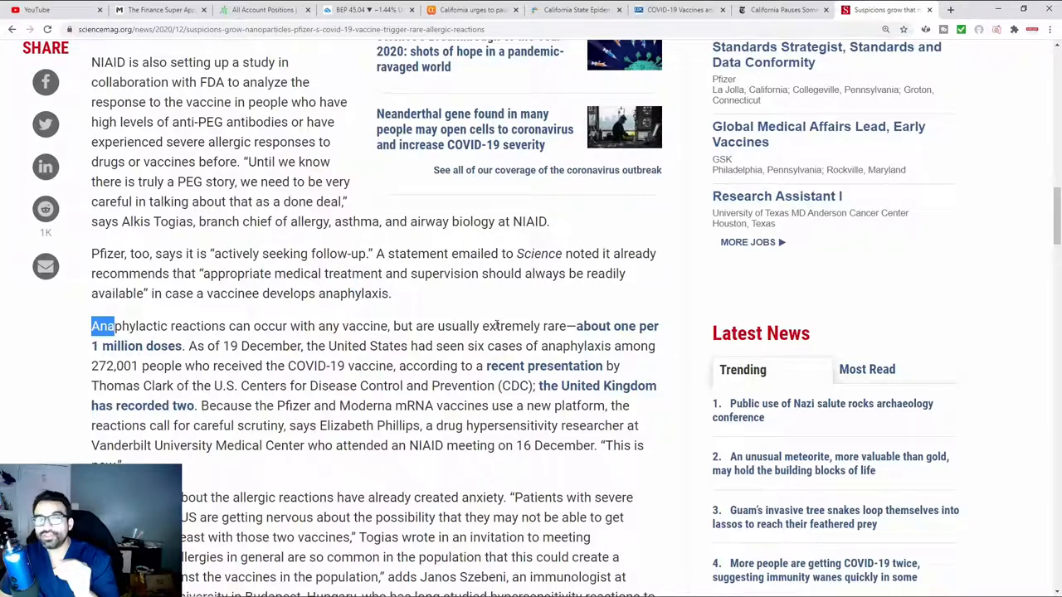
{"action": "mouse_move", "coordinate": [589, 332]}
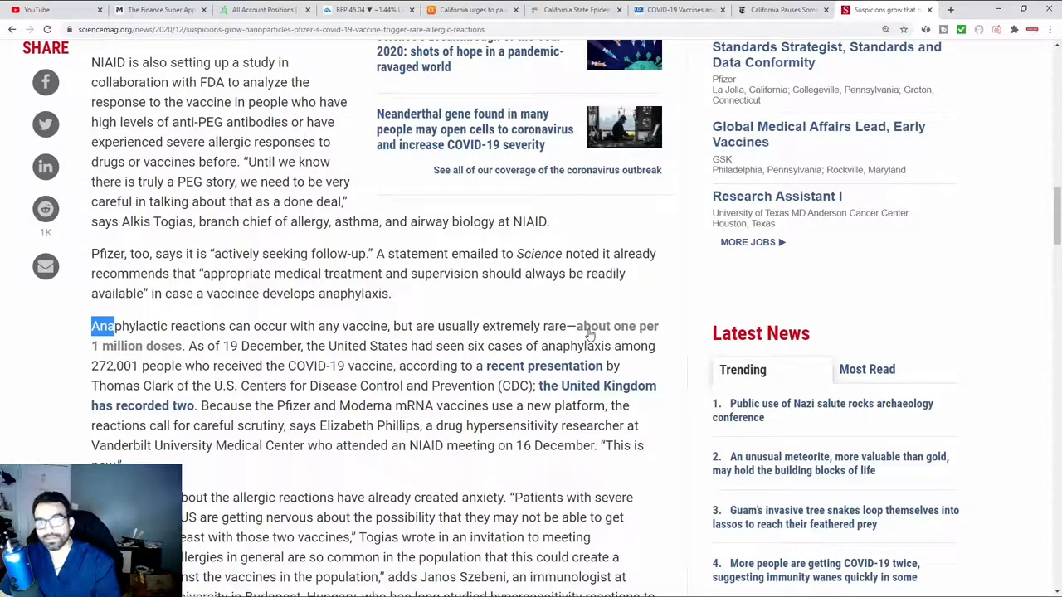
Return via the CDC tab to the CDPH release and highlight its '1 in 100,000' anaphylaxis rate
{"action": "left_click", "coordinate": [687, 10]}
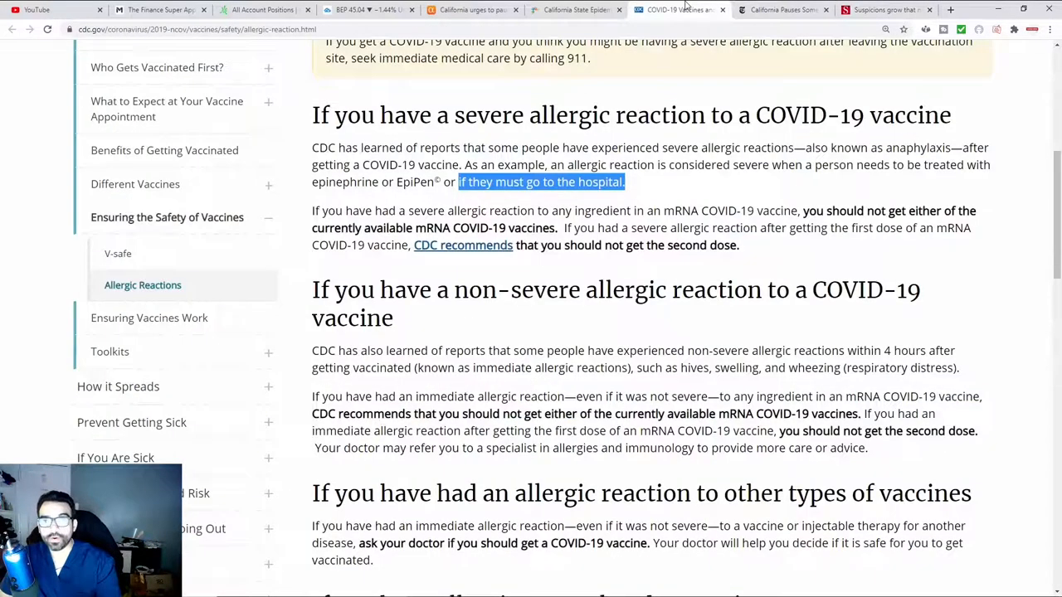
{"action": "left_click", "coordinate": [594, 10]}
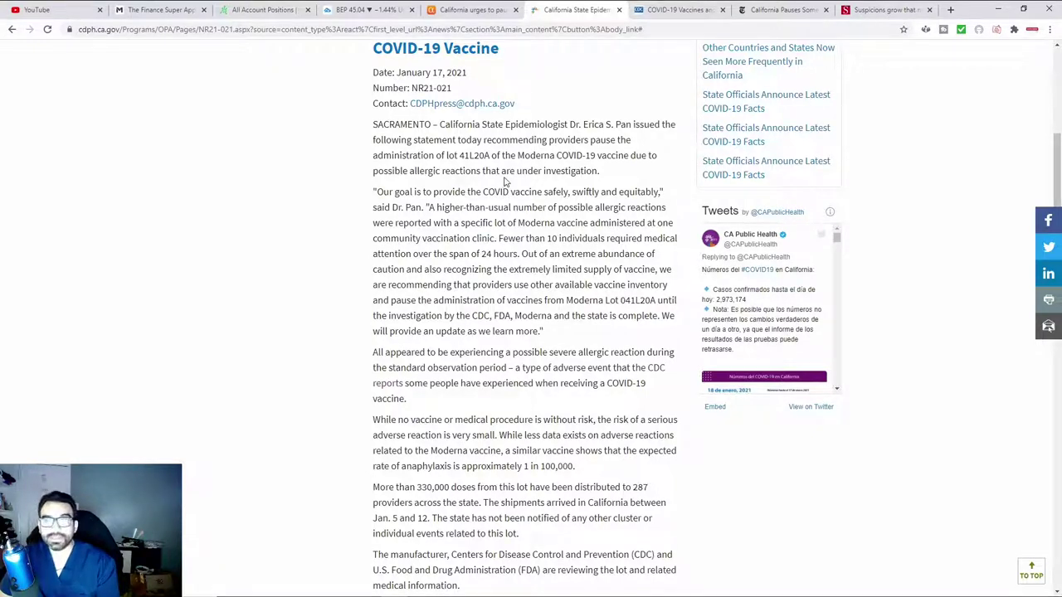
{"action": "mouse_move", "coordinate": [617, 400]}
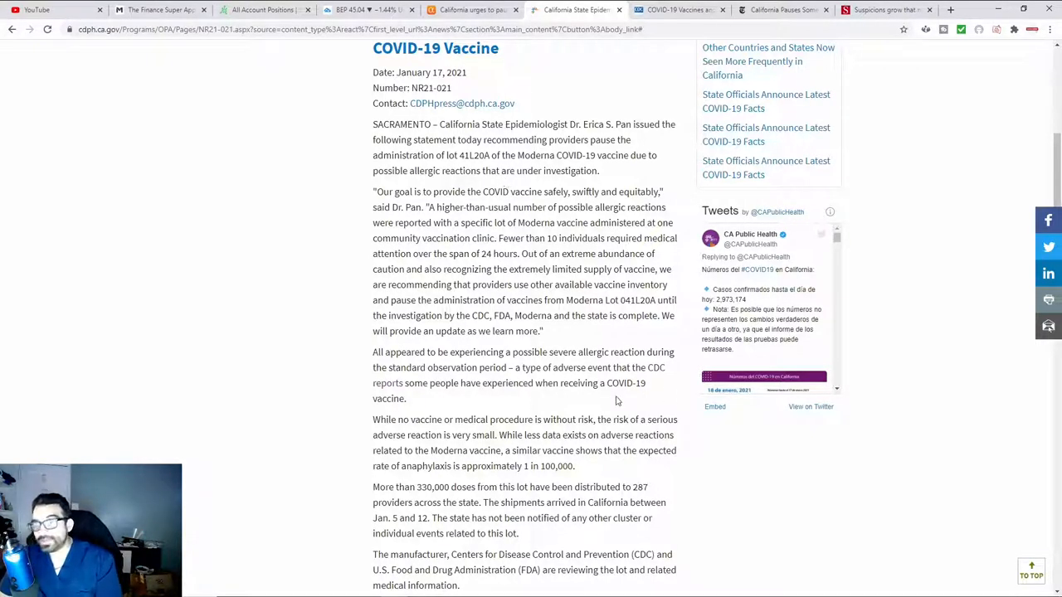
{"action": "mouse_move", "coordinate": [525, 472]}
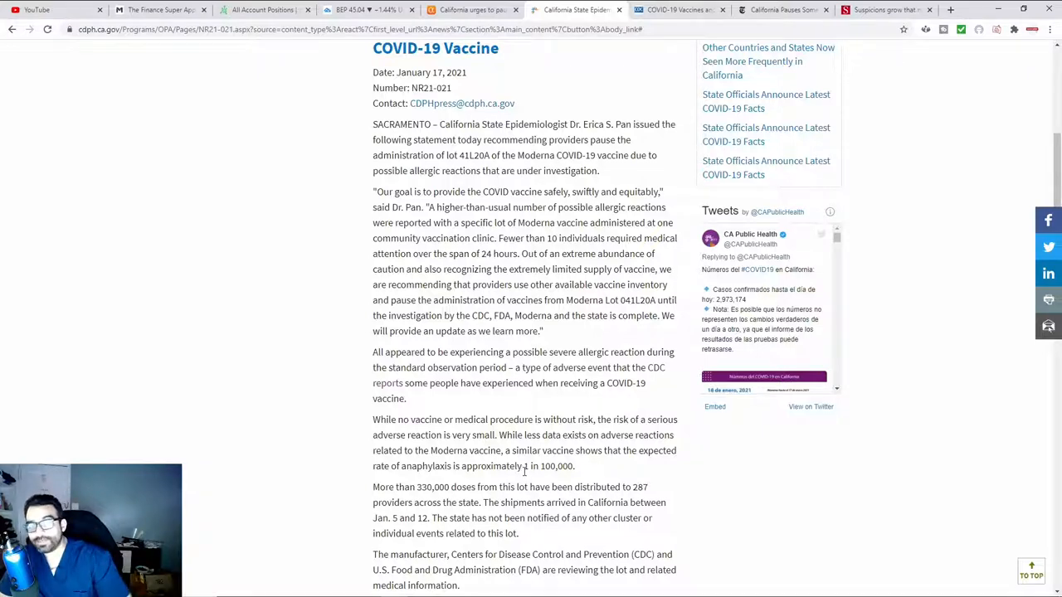
{"action": "left_click_drag", "start_coordinate": [525, 464], "coordinate": [577, 465]}
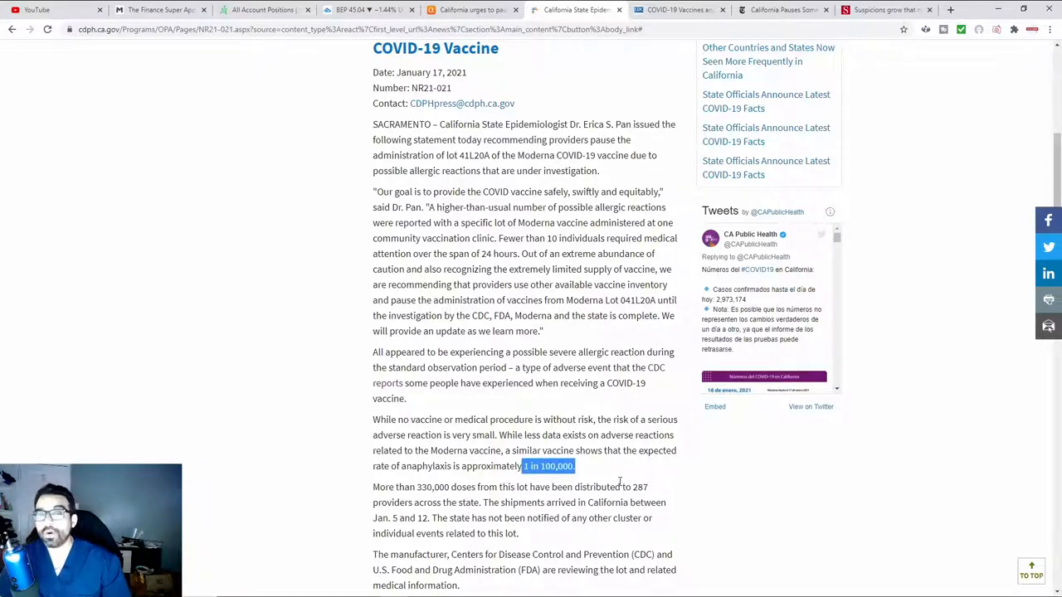